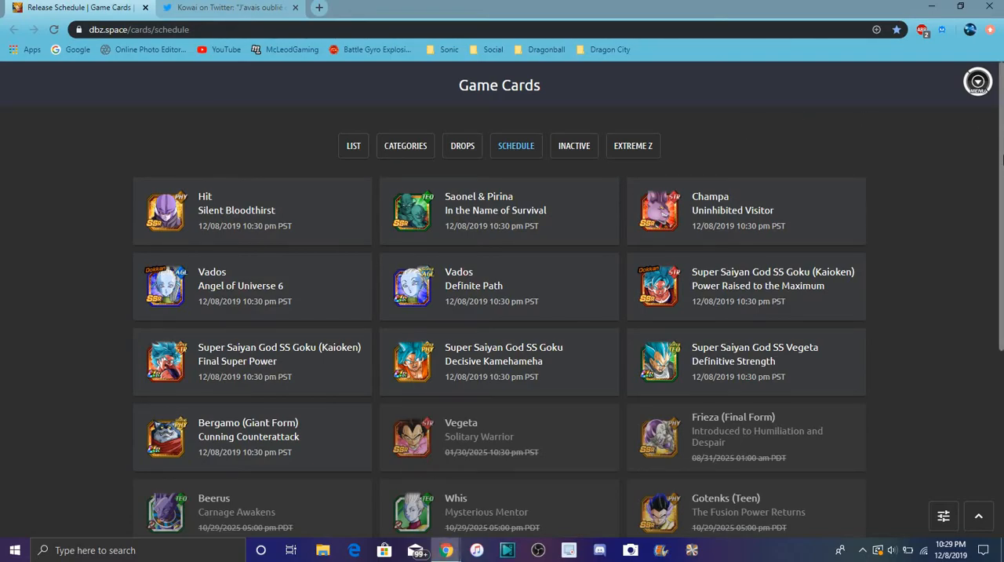
Open the DBZ Space news site from the Dragonball bookmarks folder
scroll(down, 3)
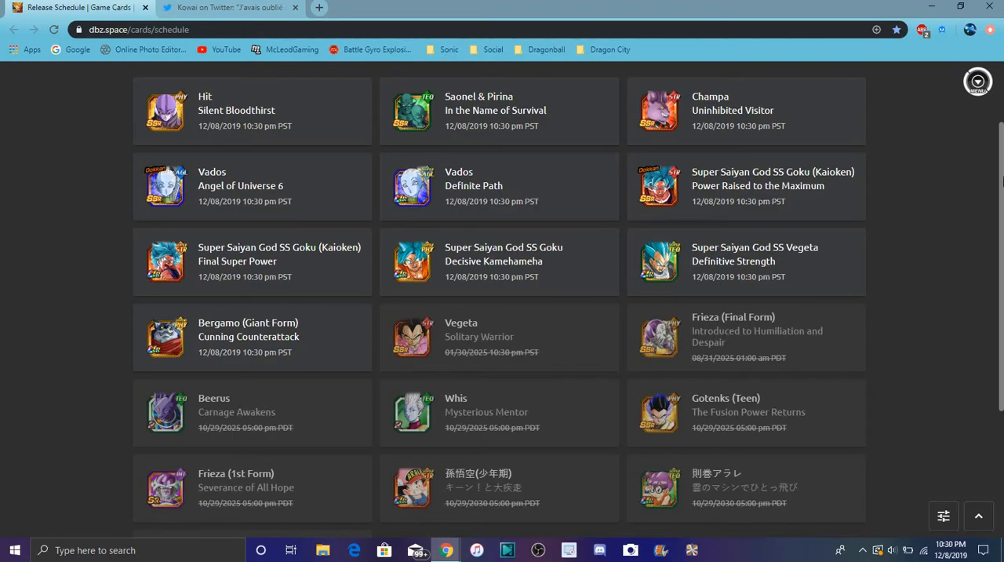
mouse_move(444, 263)
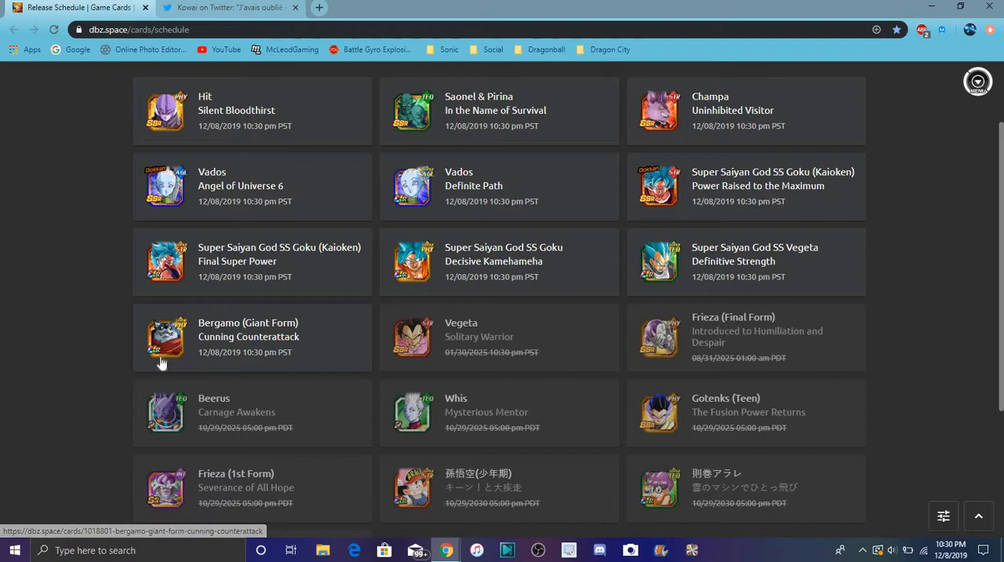
mouse_move(128, 308)
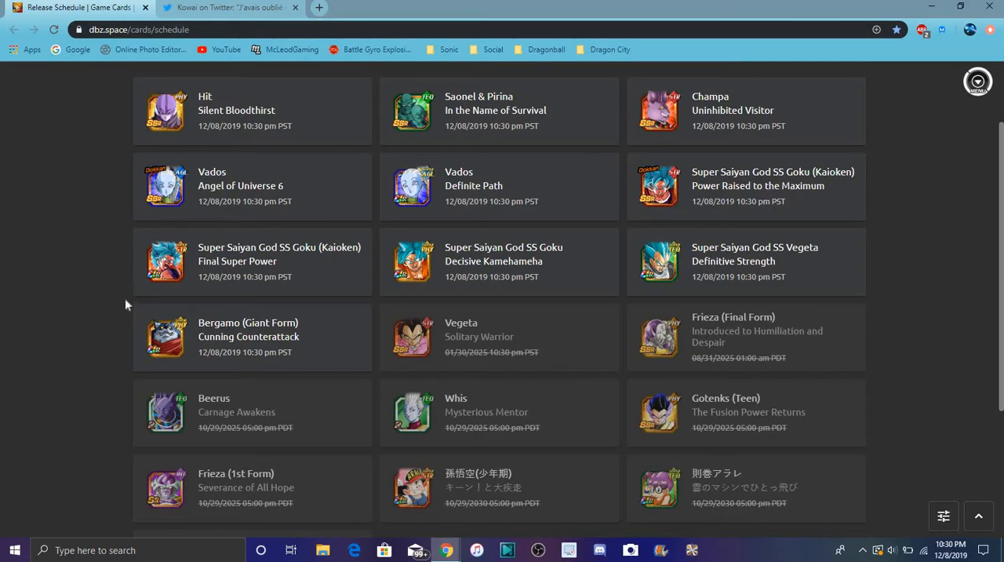
mouse_move(416, 61)
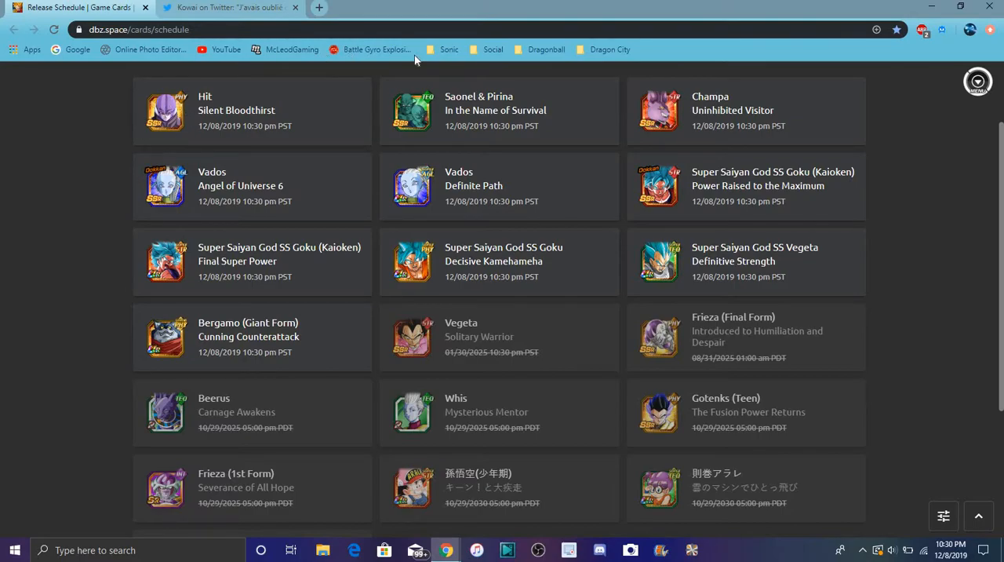
click(493, 49)
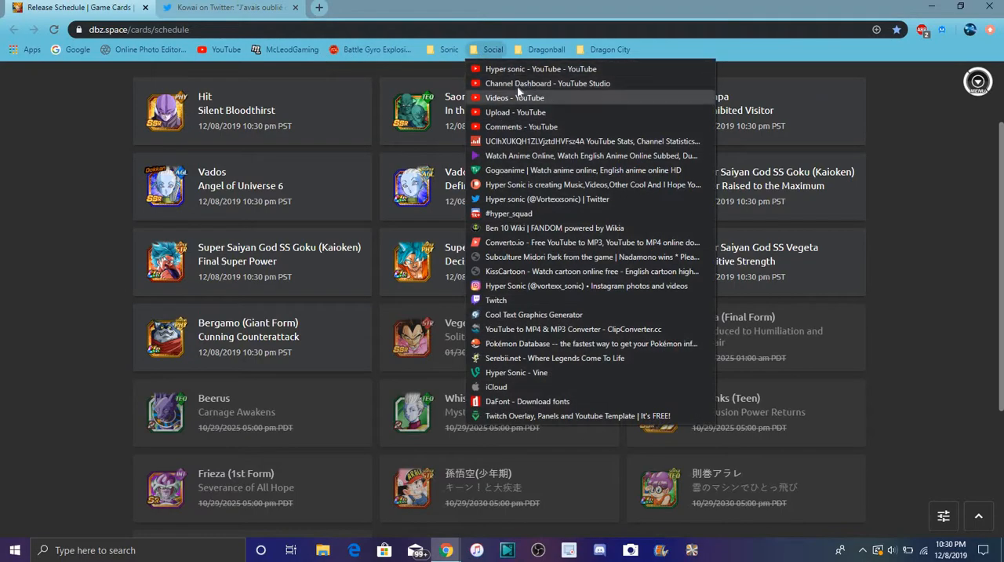
click(546, 48)
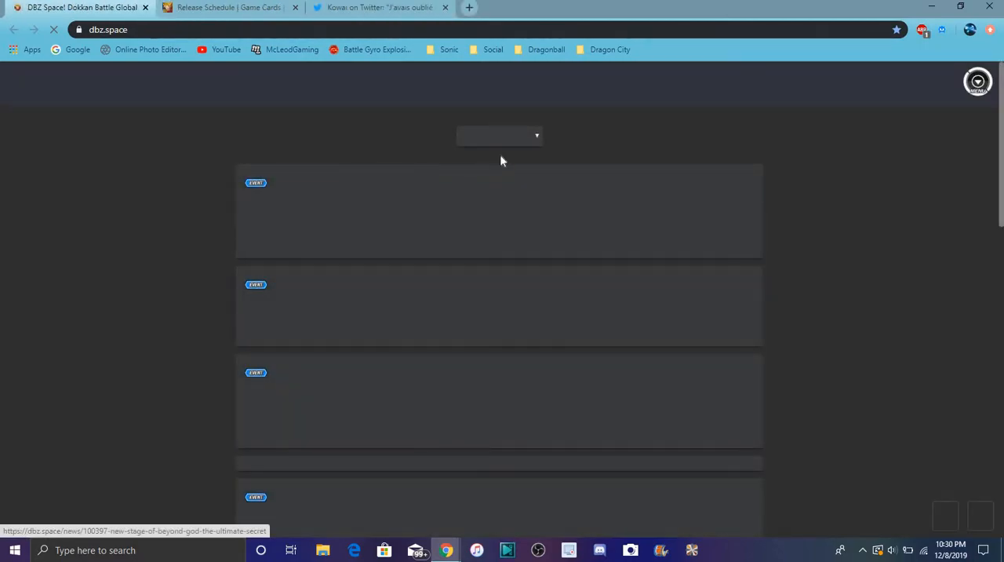
Filter the posts to the News category only
click(500, 136)
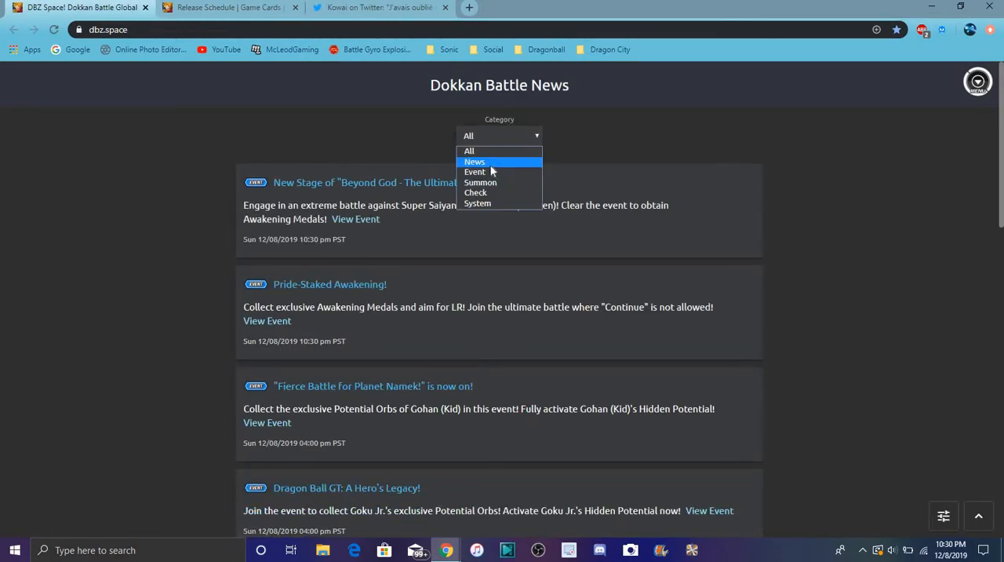
click(474, 161)
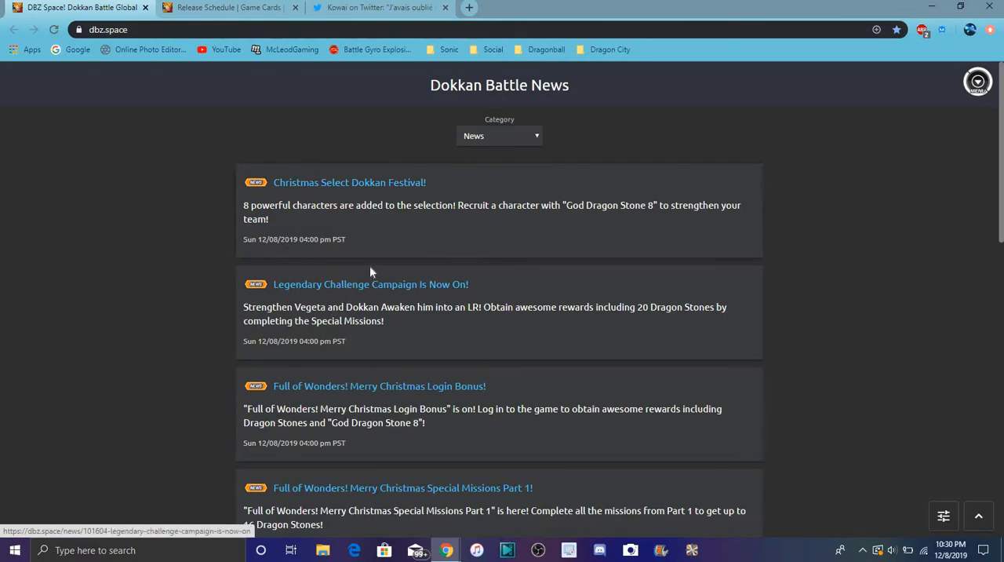
mouse_move(450, 492)
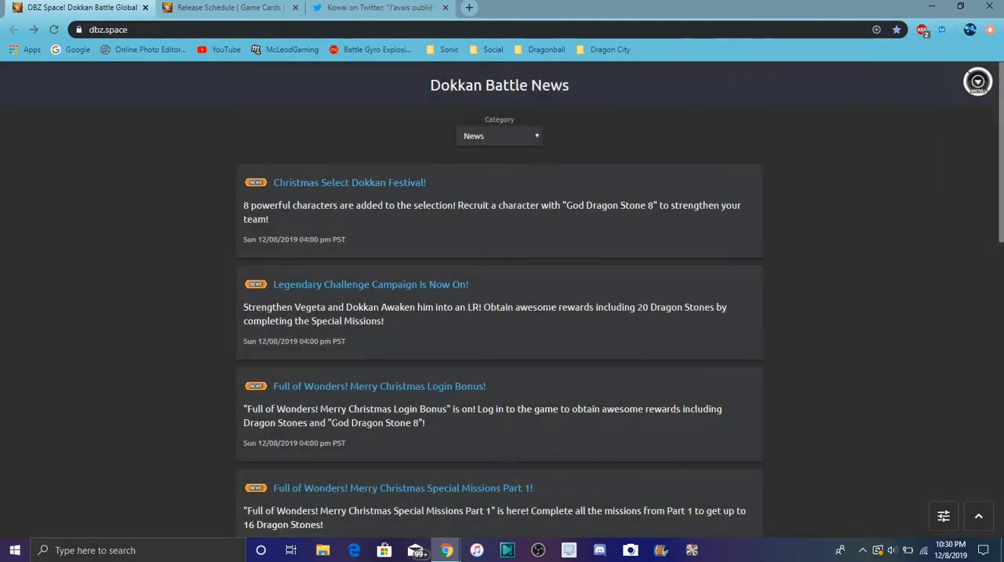
scroll(down, 3)
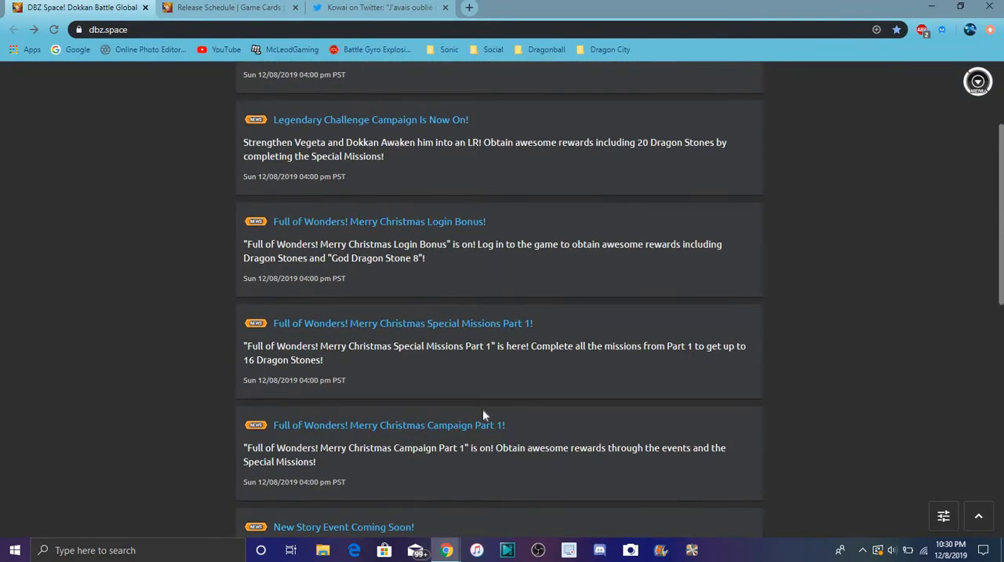
Read the 'Full of Wonders! Merry Christmas Campaign Part 1!' article
click(389, 424)
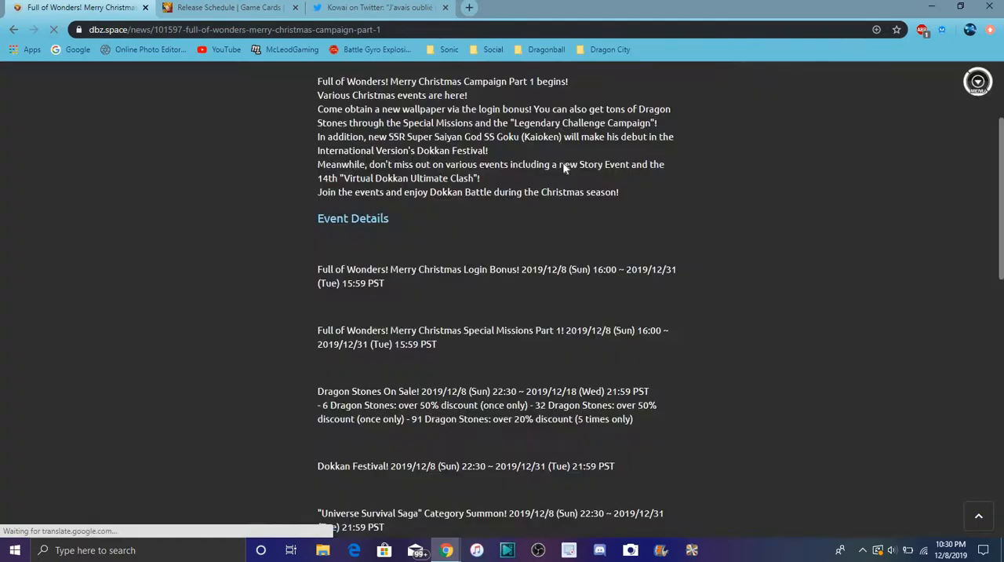
scroll(down, 3)
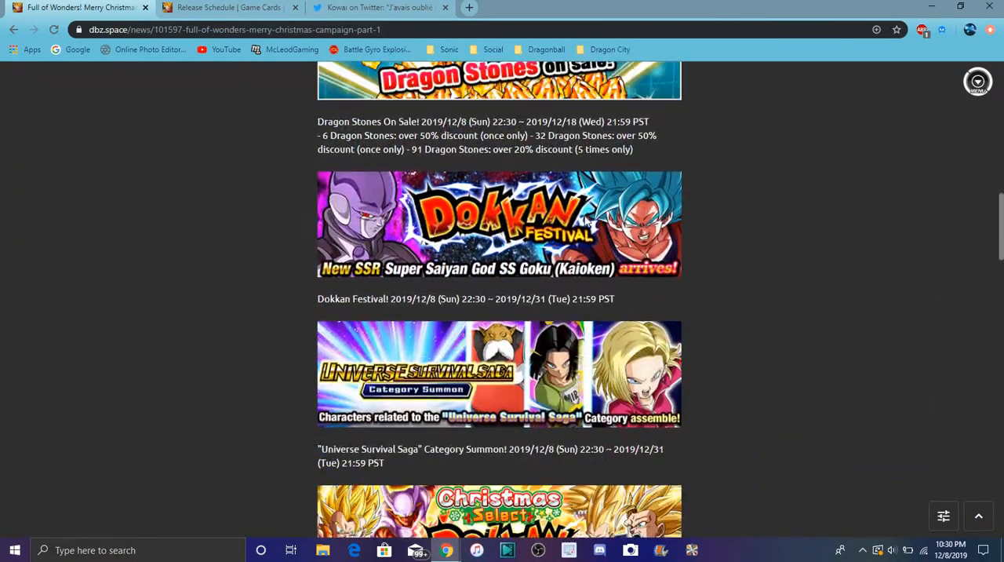
scroll(down, 3)
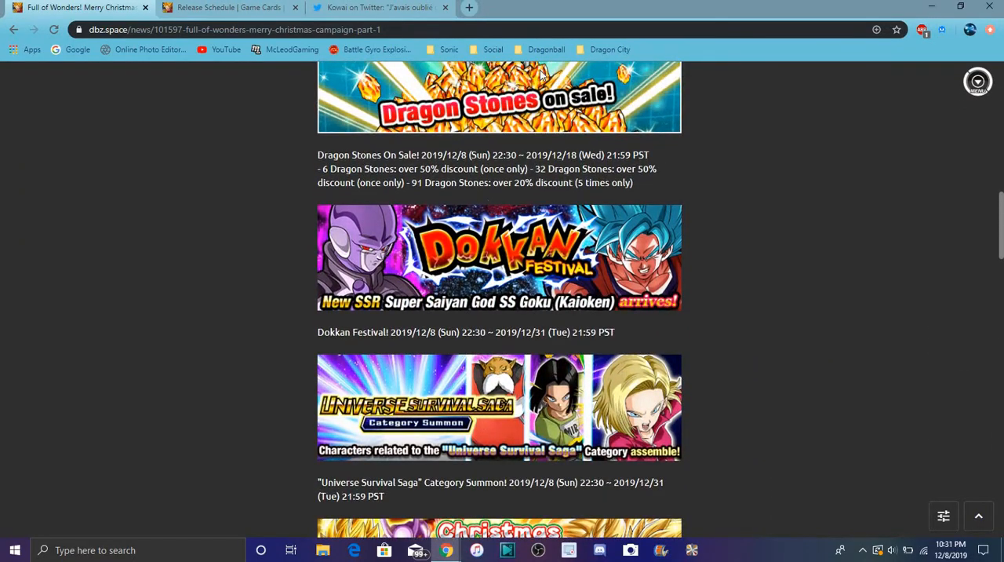
mouse_move(227, 7)
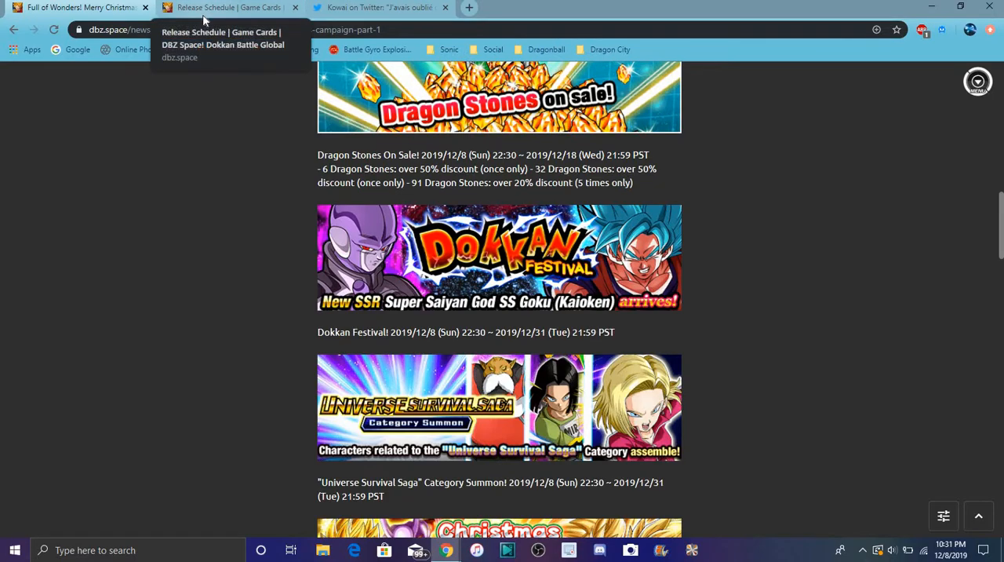
click(227, 7)
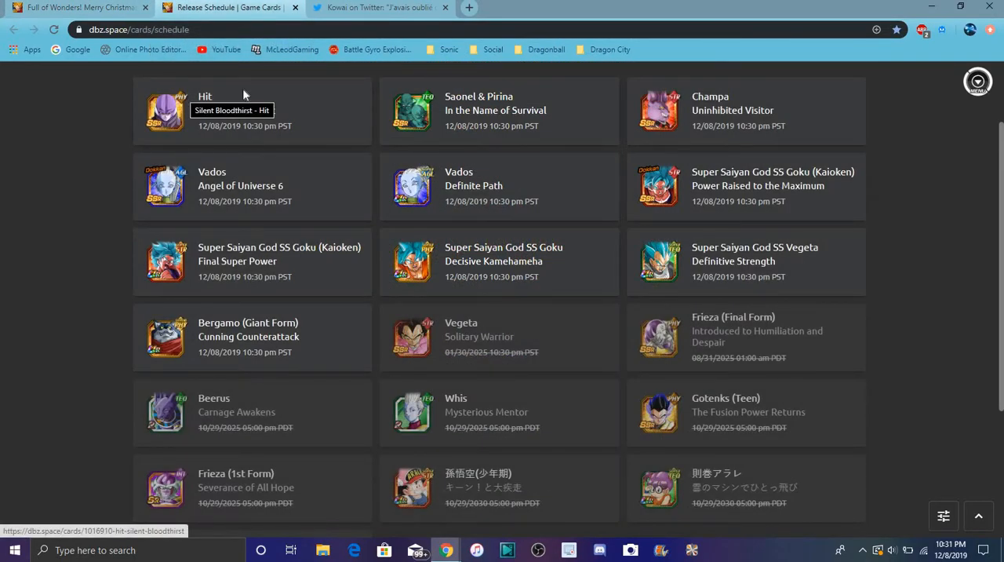
mouse_move(655, 117)
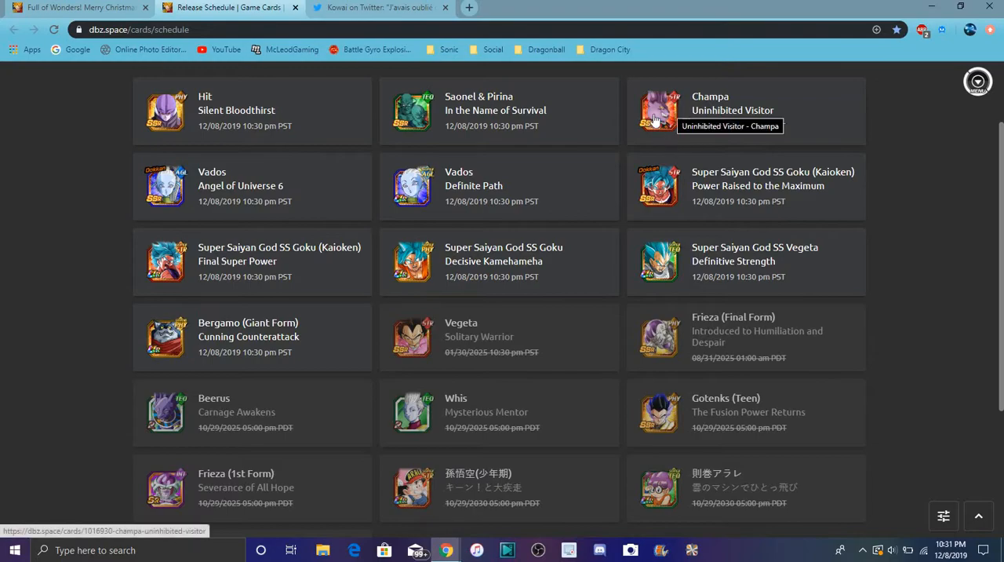
mouse_move(659, 122)
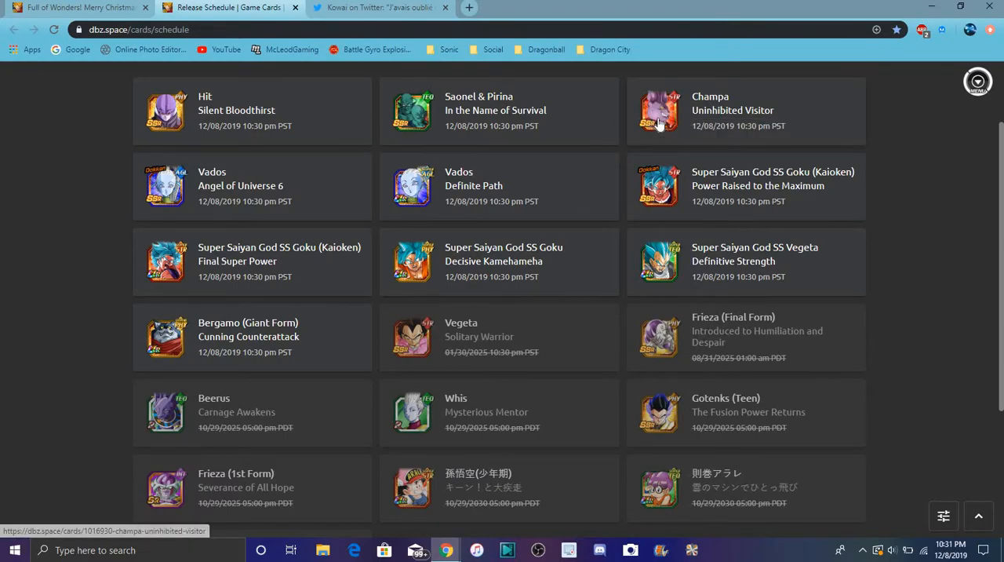
mouse_move(589, 160)
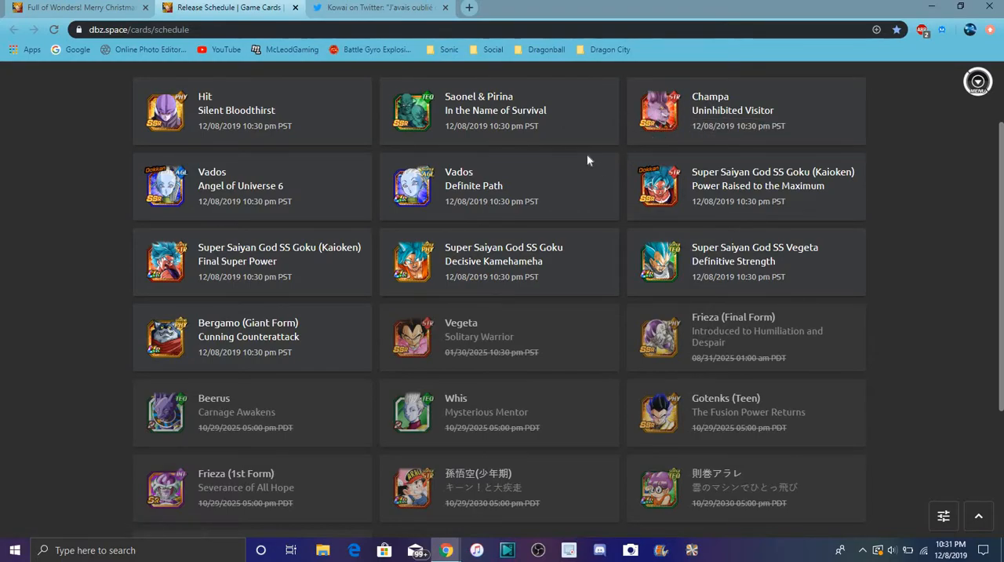
mouse_move(754, 148)
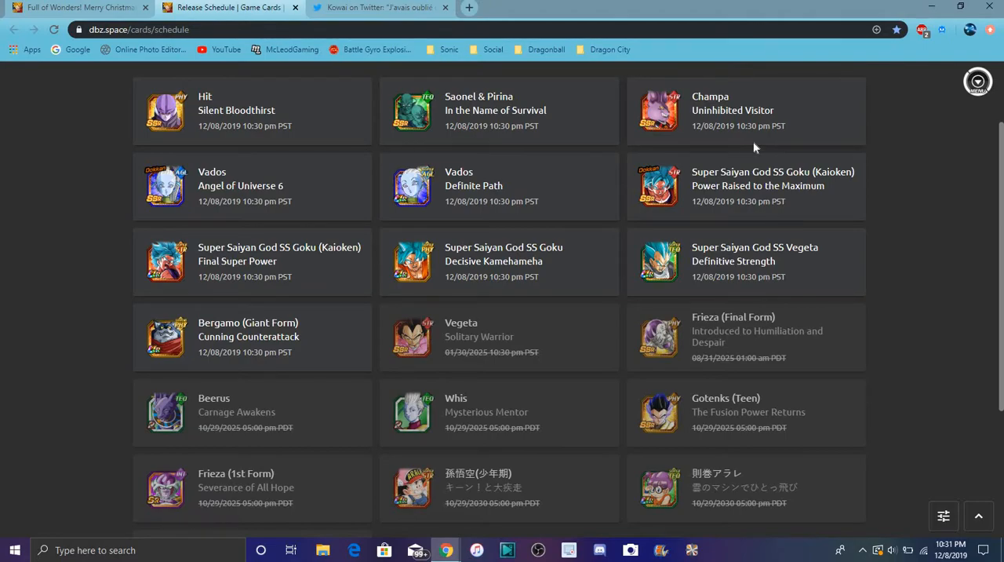
mouse_move(659, 114)
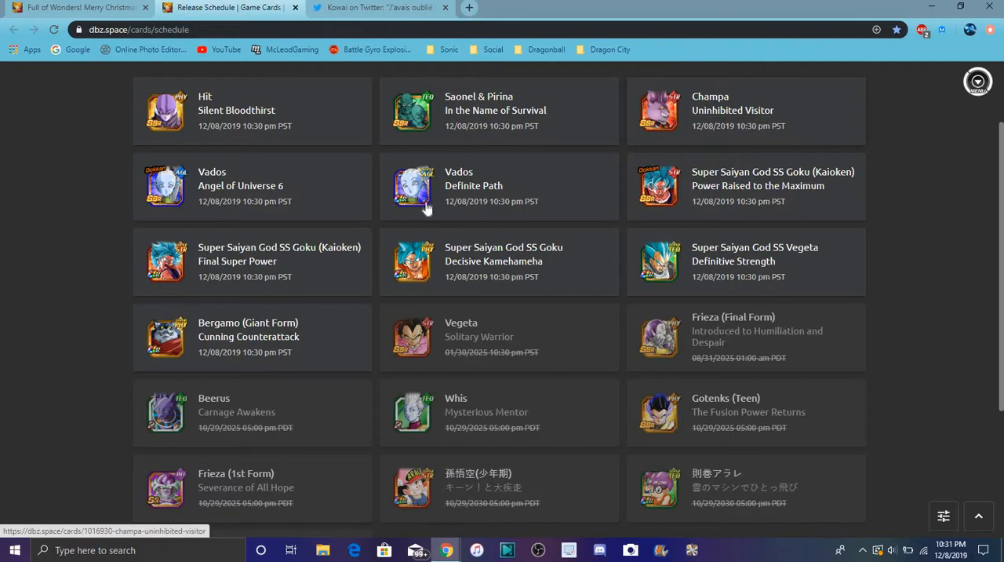
mouse_move(659, 187)
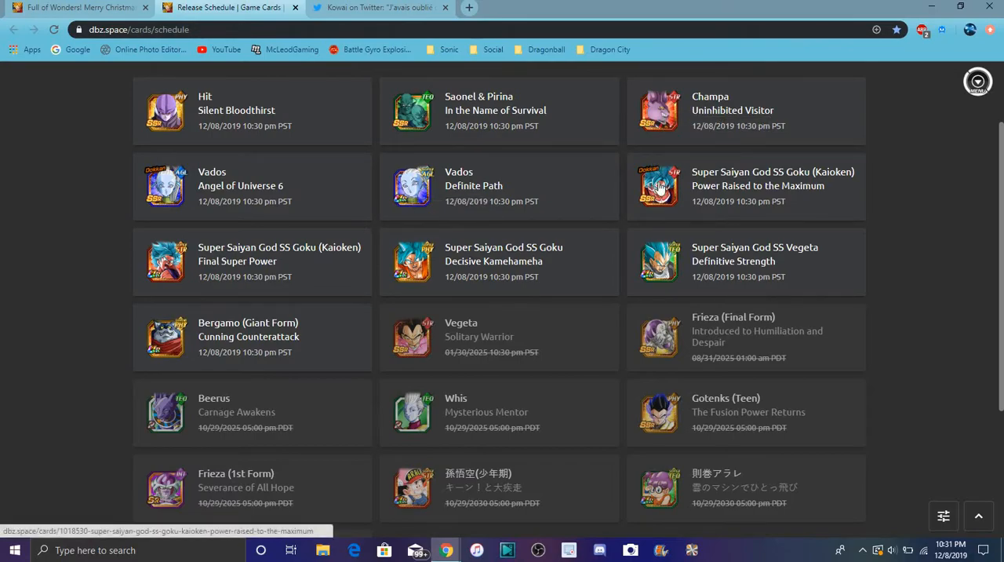
mouse_move(659, 271)
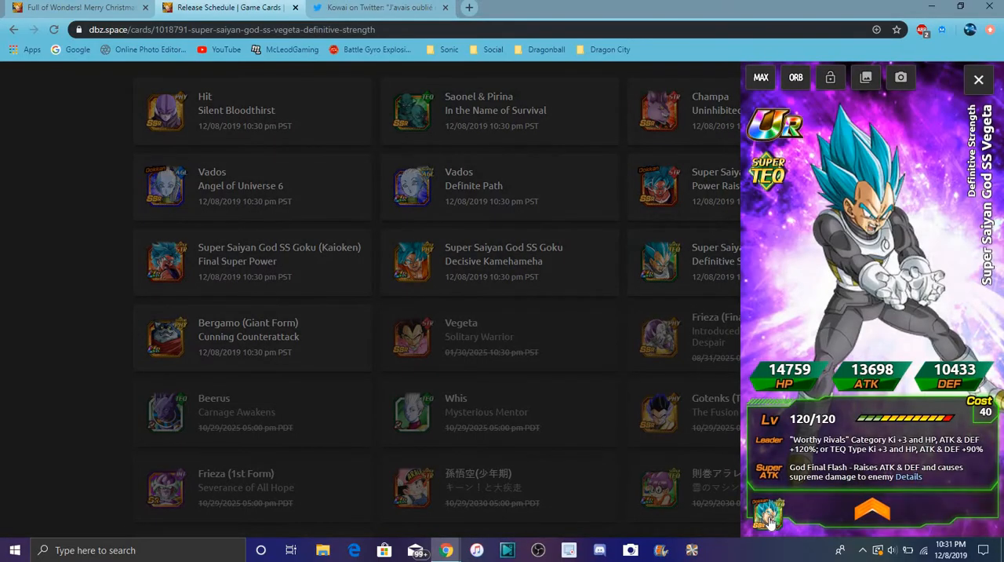
click(978, 78)
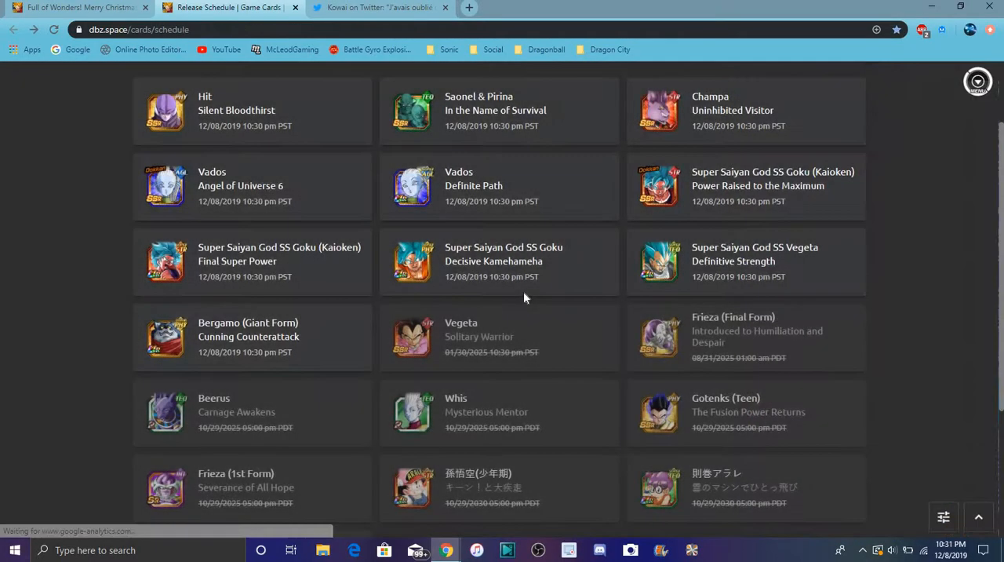
click(503, 261)
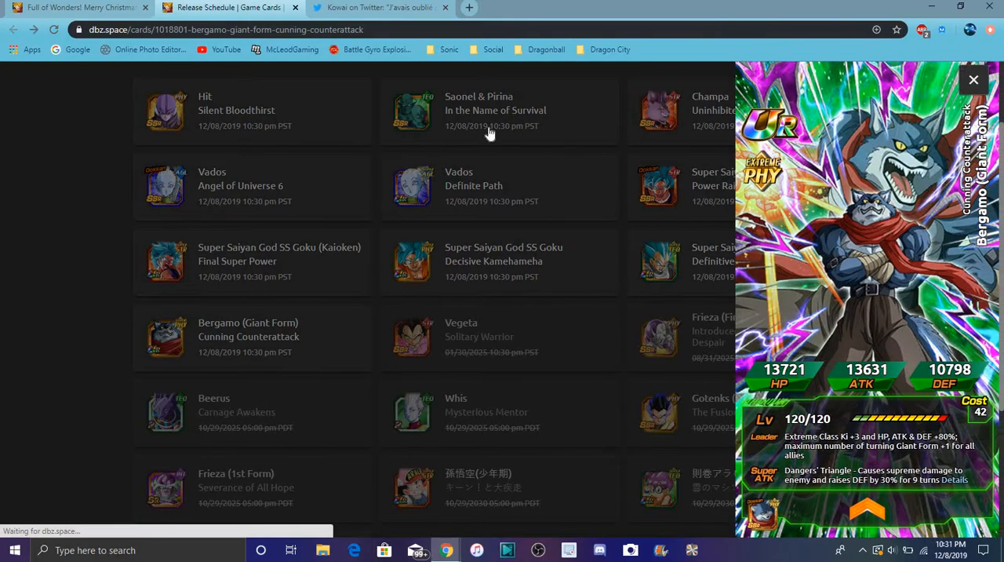
click(973, 79)
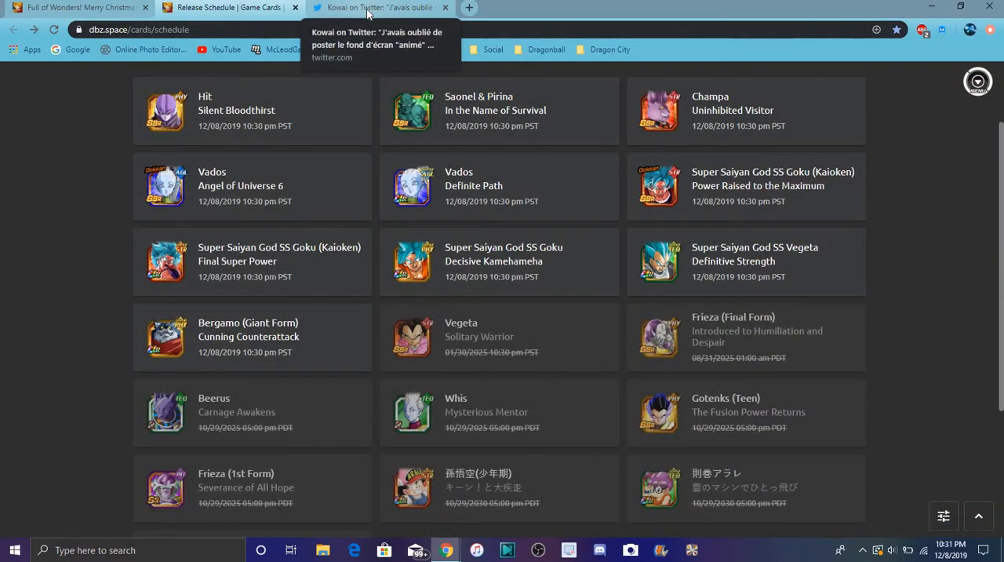
mouse_move(334, 49)
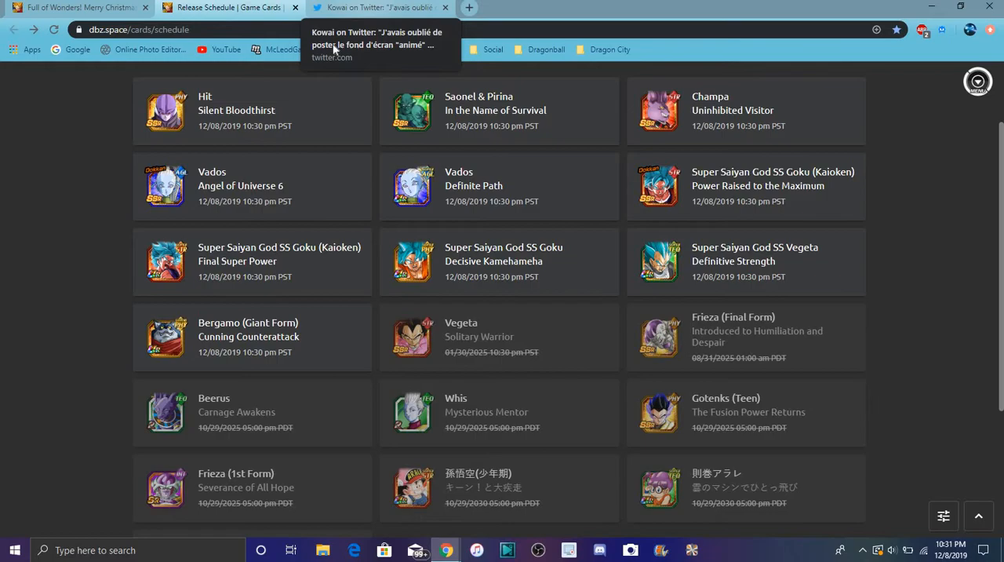
Watch Kowai's Christmas home-screen tweet, then return to the campaign news
click(377, 7)
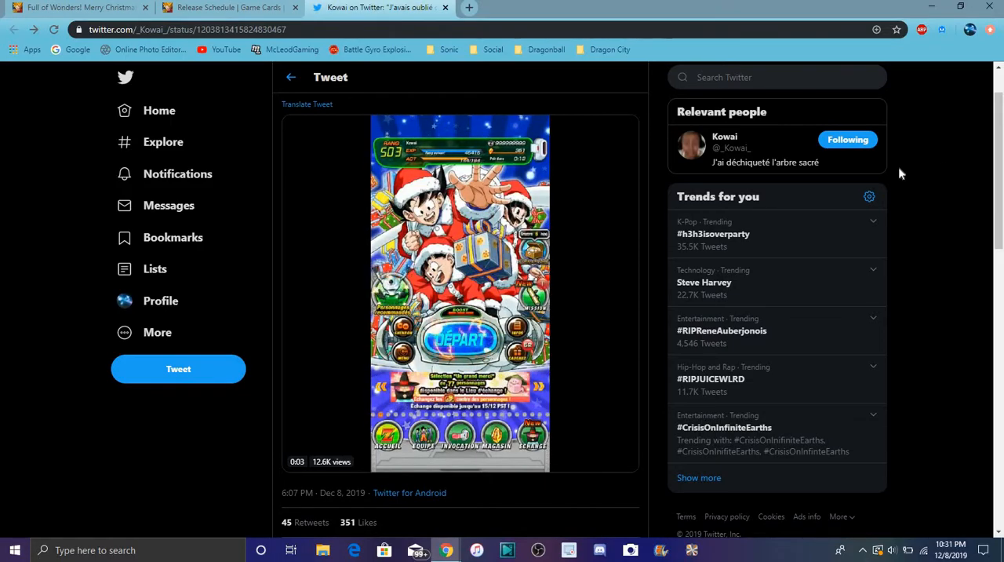
mouse_move(227, 7)
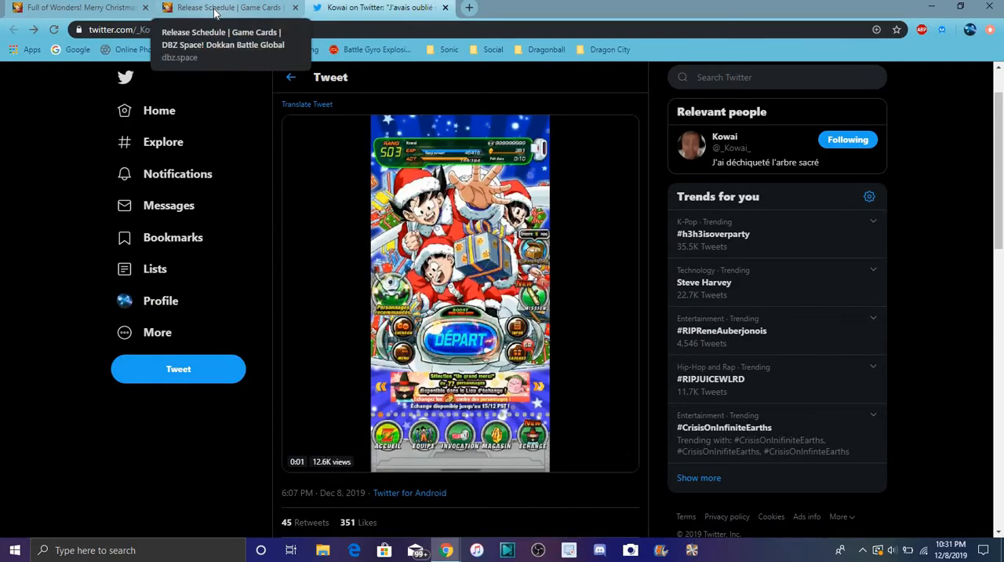
click(227, 7)
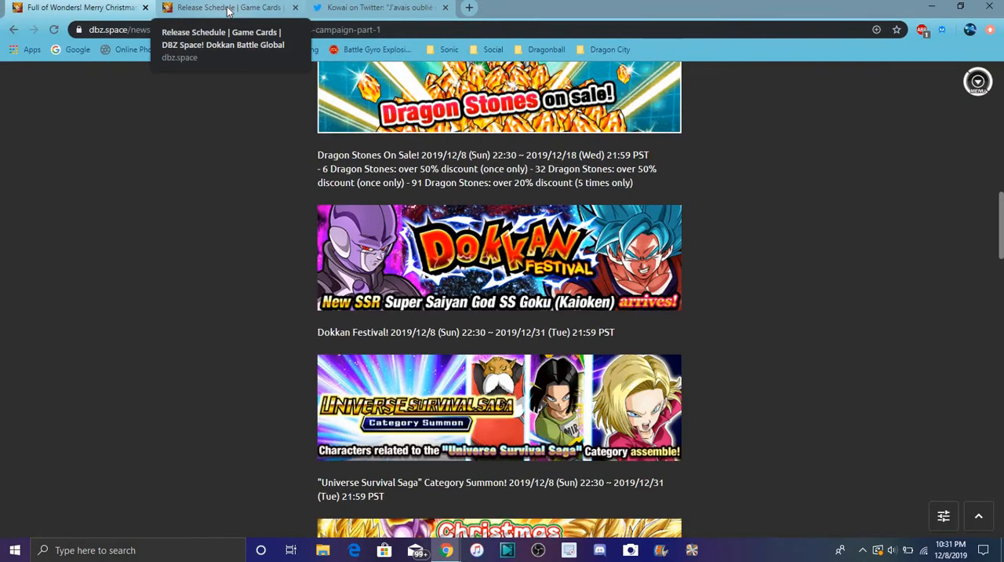
Return to the Game Cards release schedule and open the Dragonball bookmarks folder
click(227, 7)
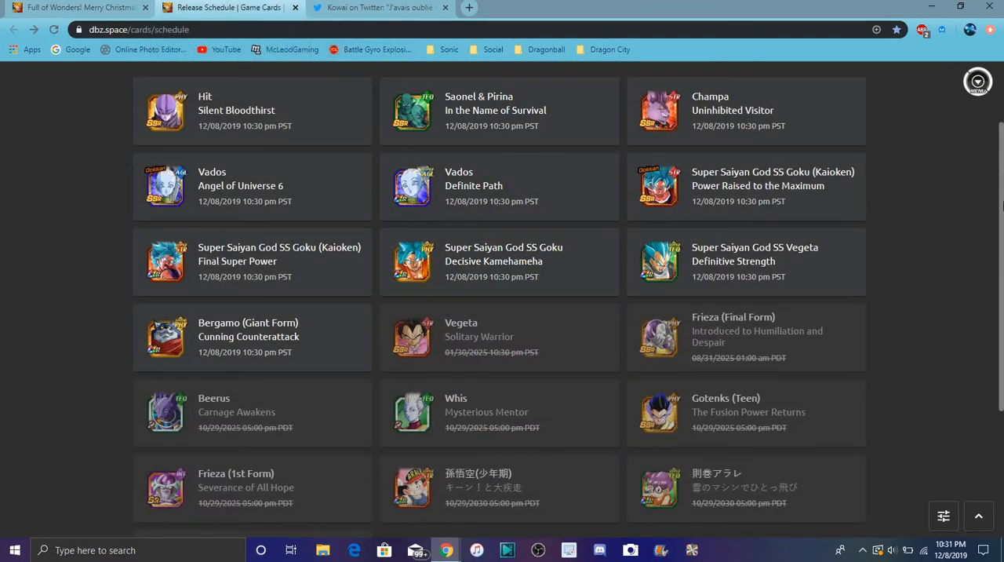
scroll(up, 3)
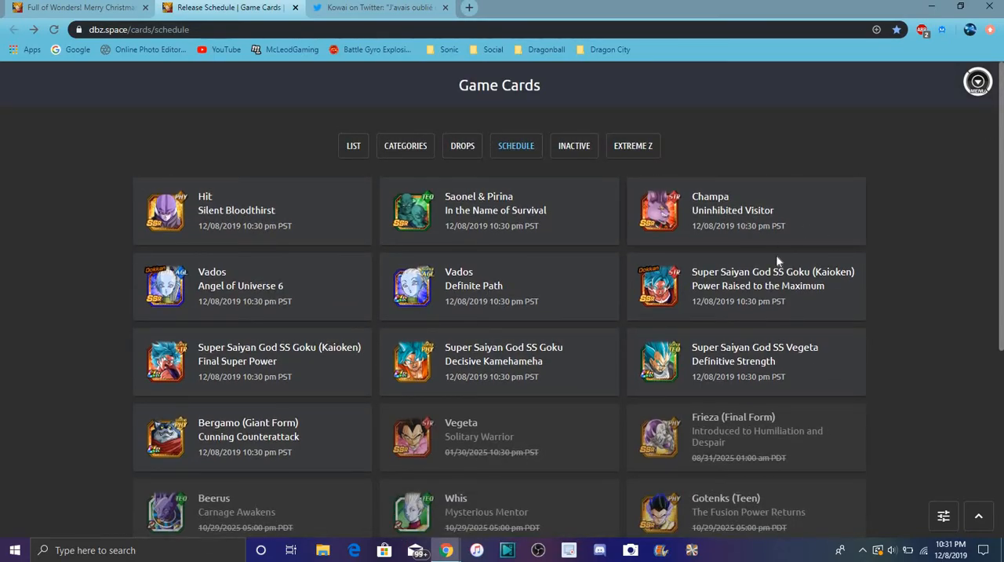
mouse_move(922, 324)
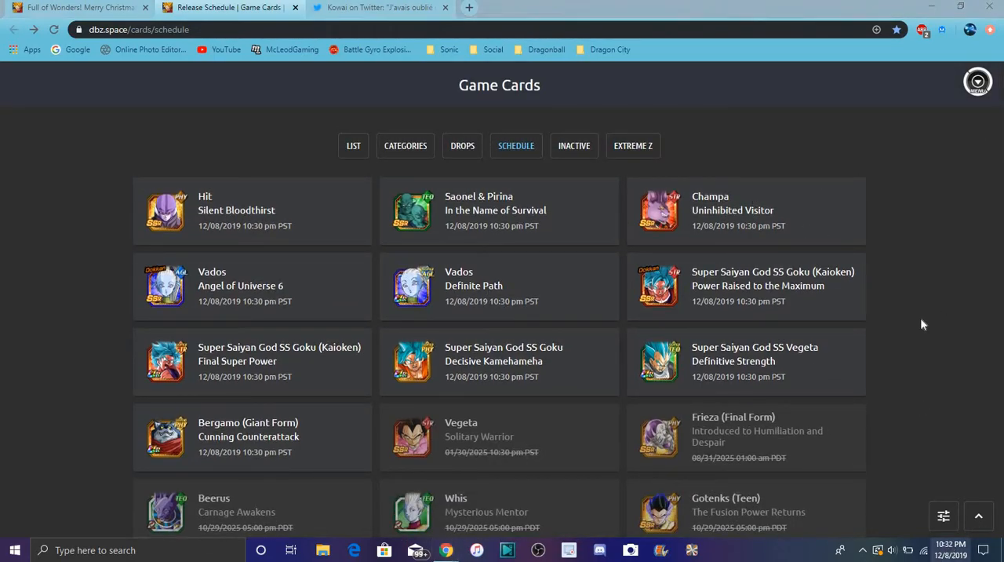
mouse_move(853, 182)
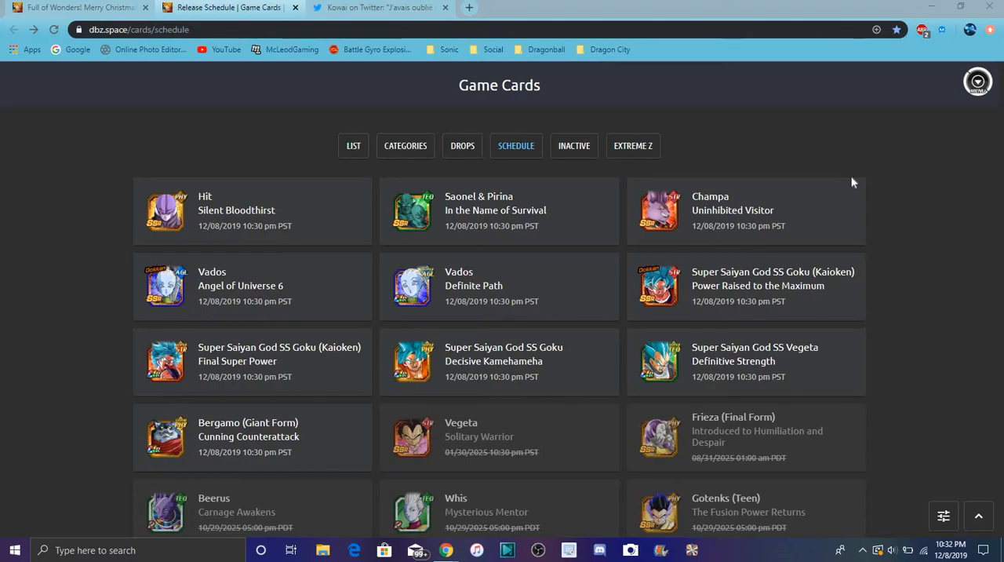
mouse_move(938, 556)
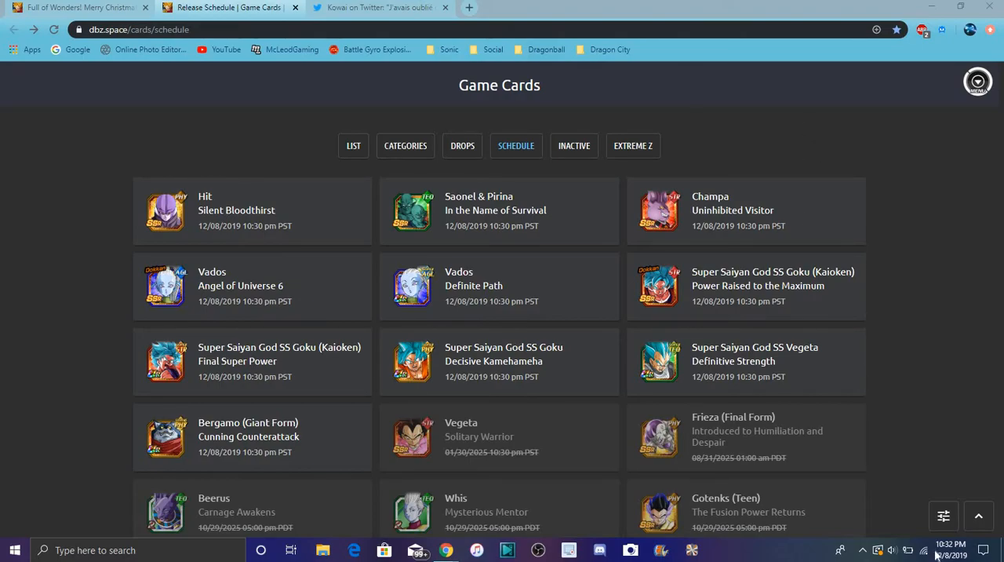
click(950, 549)
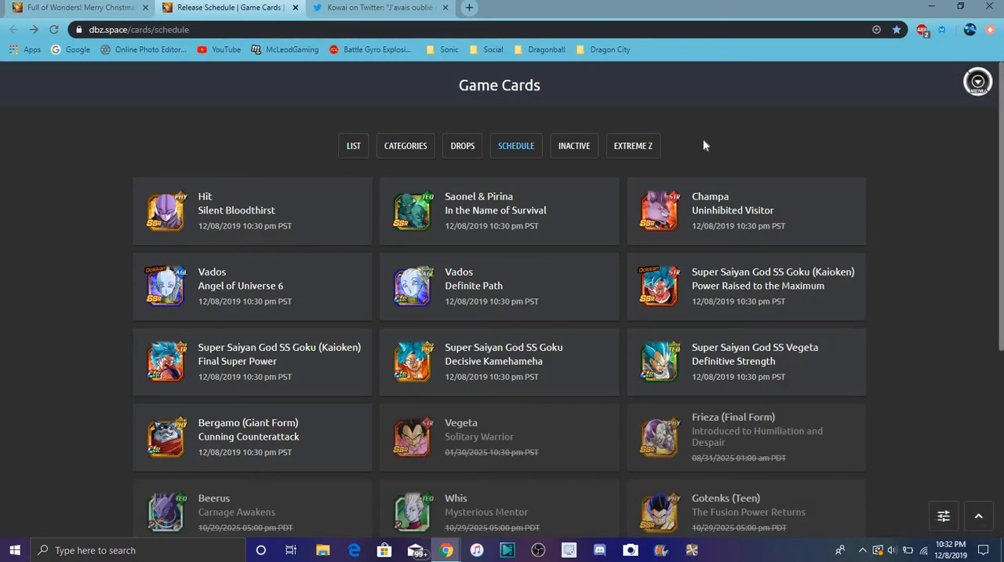
click(546, 49)
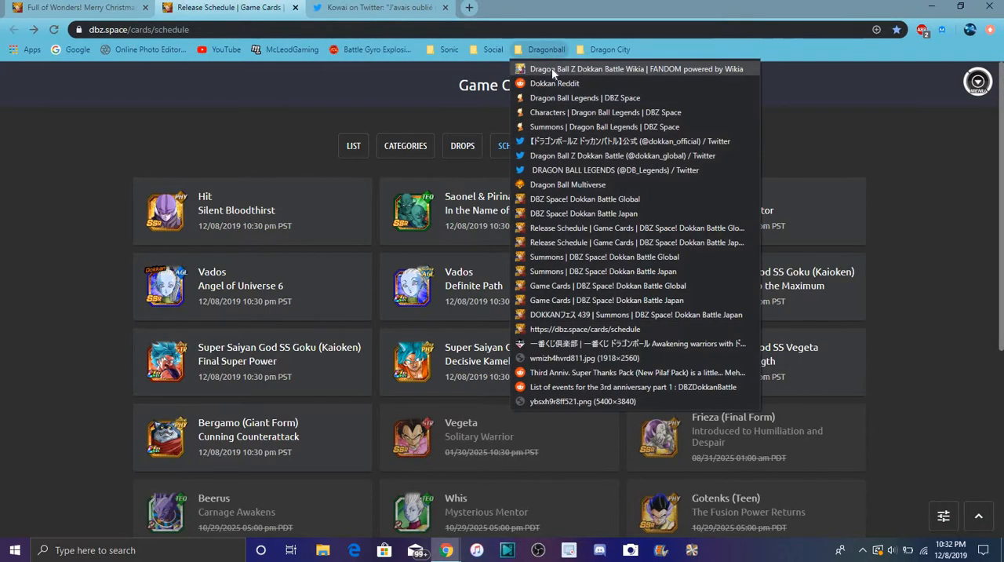
View the Dokkan Battle Wikia's Upcoming Cards list for 9 Dec 2019
click(632, 68)
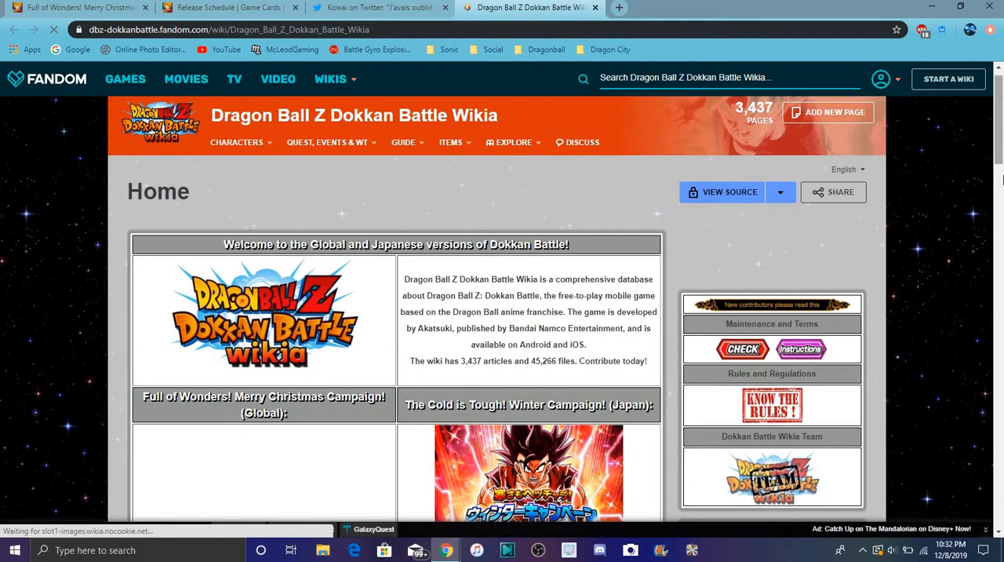
scroll(down, 3)
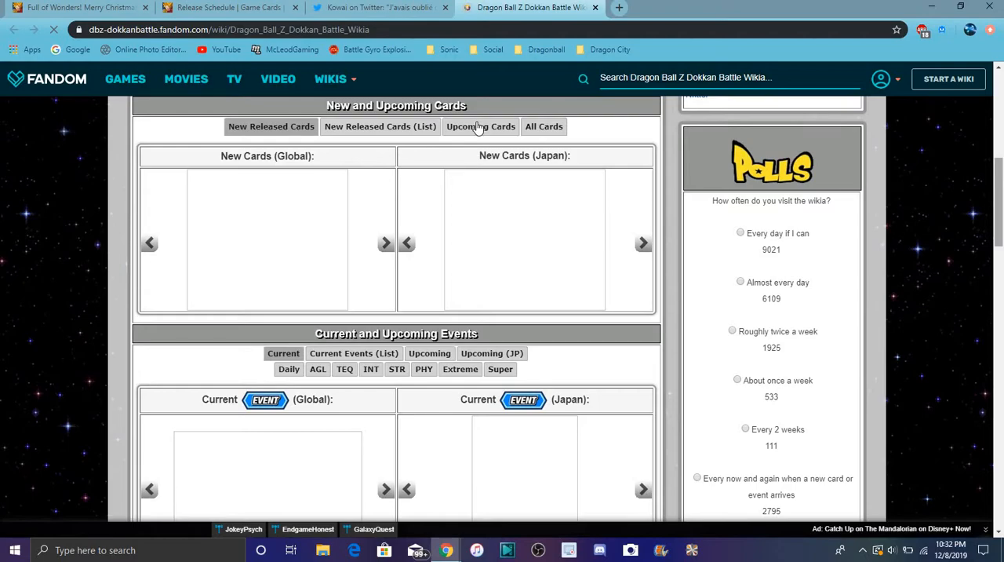
click(481, 126)
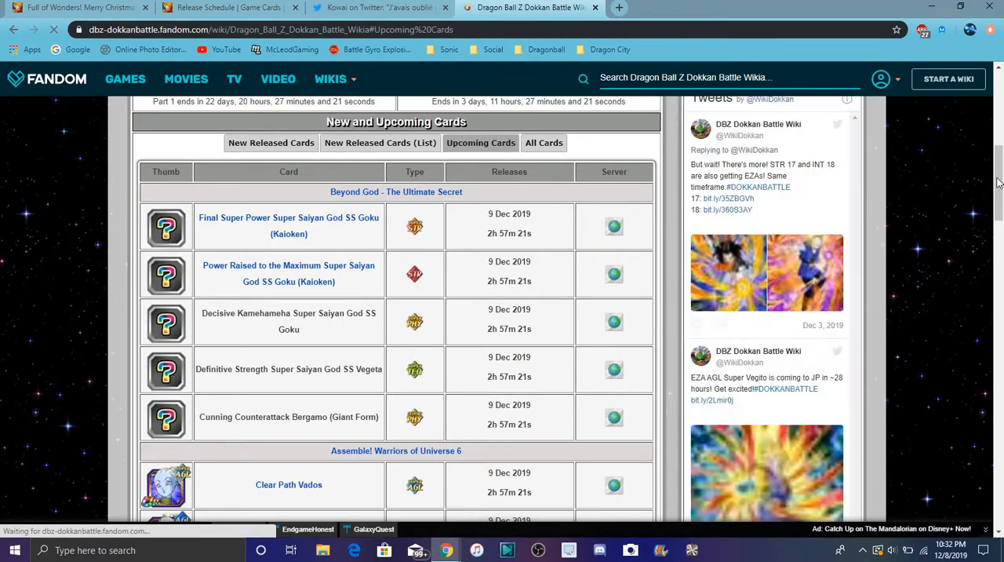
scroll(down, 3)
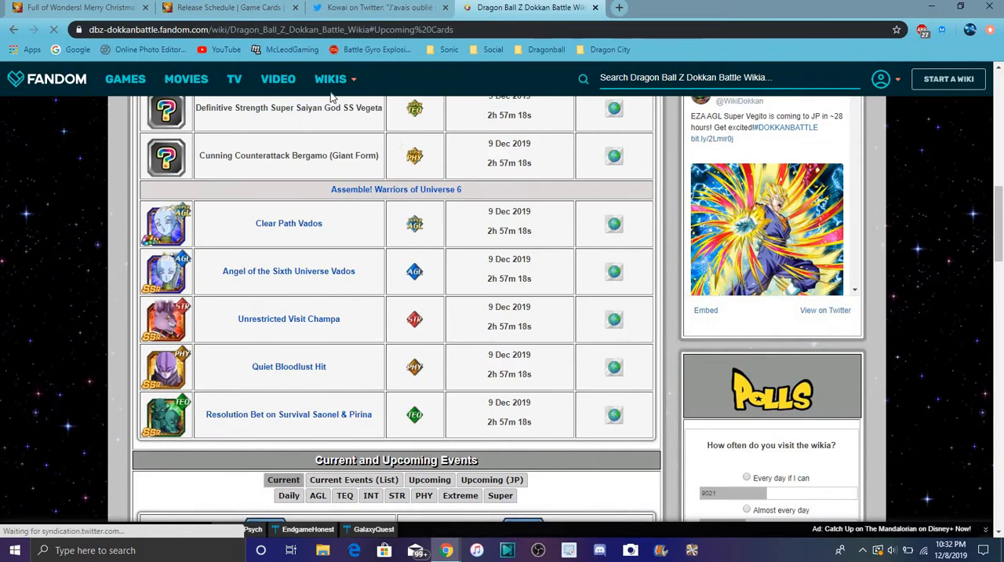
Switch back through the news tab to the DBZ Space release schedule
click(78, 7)
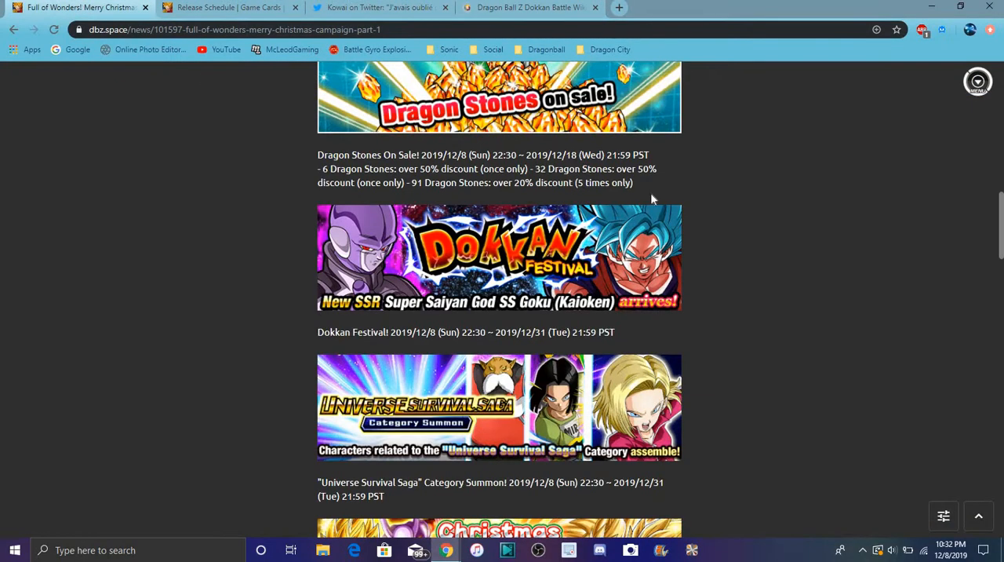
click(227, 7)
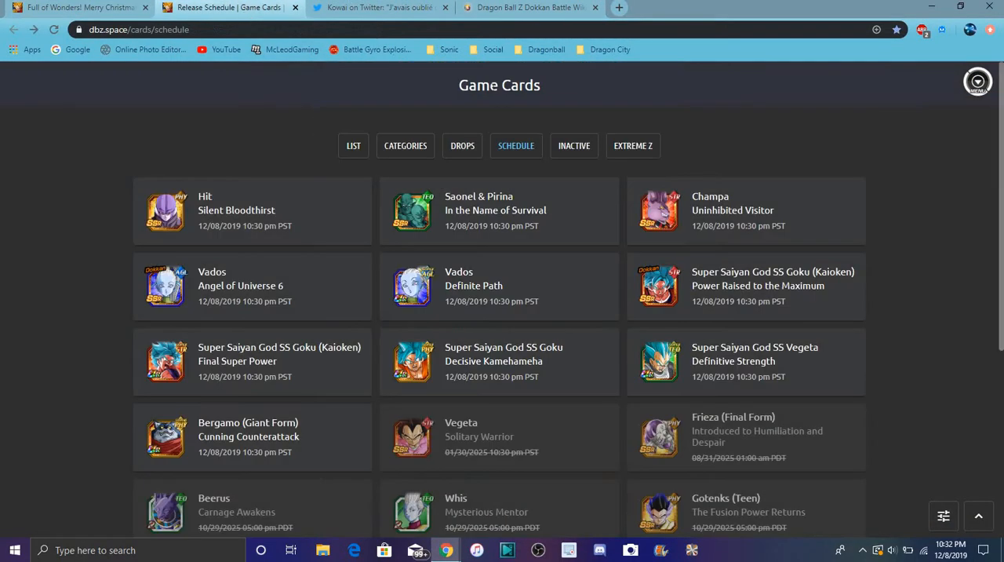